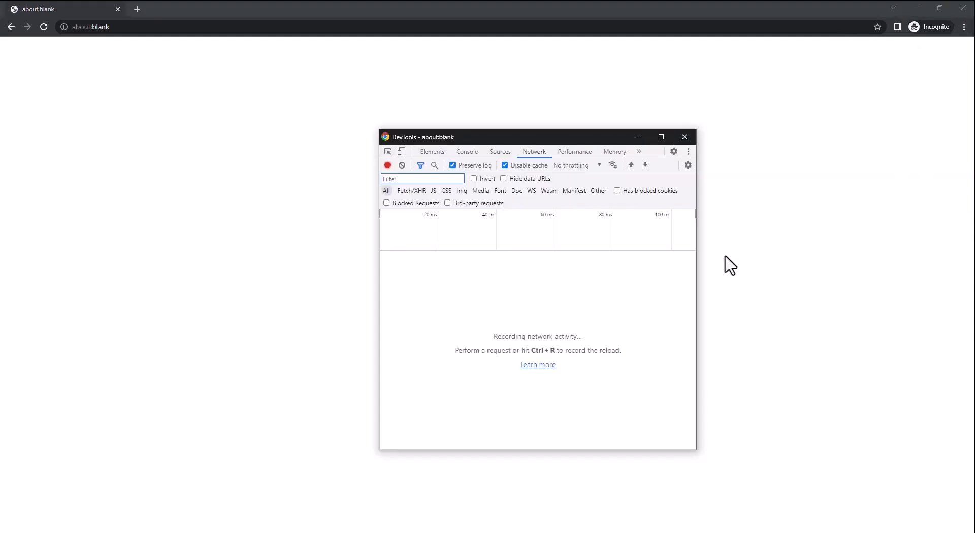
mouse_move(521, 163)
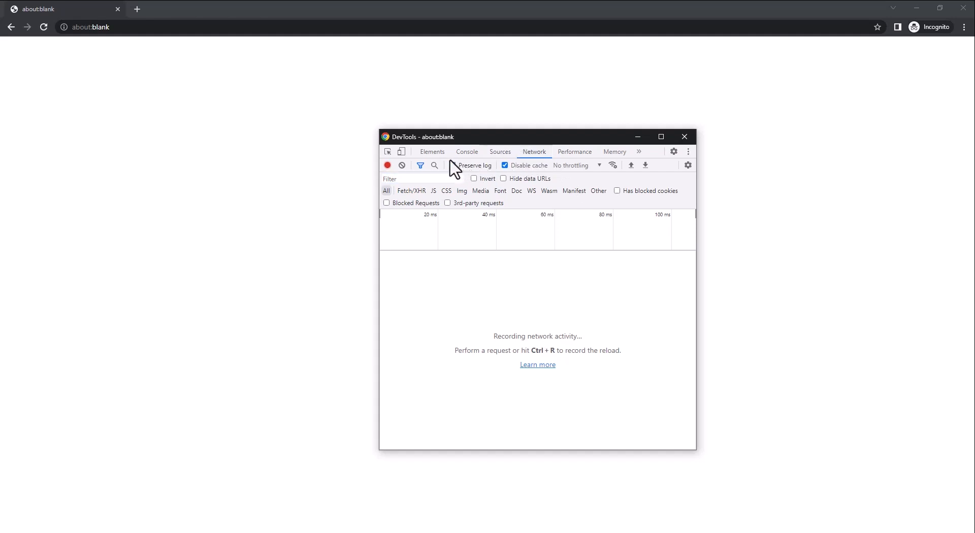
Go from the microfocus.com homepage to Value+ Services through the Support & Services menu.
click(452, 165)
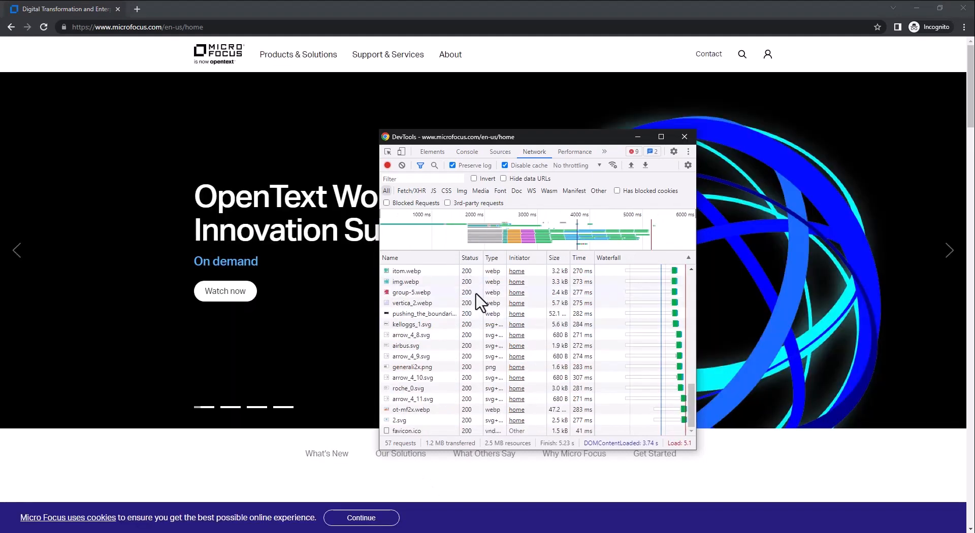
mouse_move(395, 118)
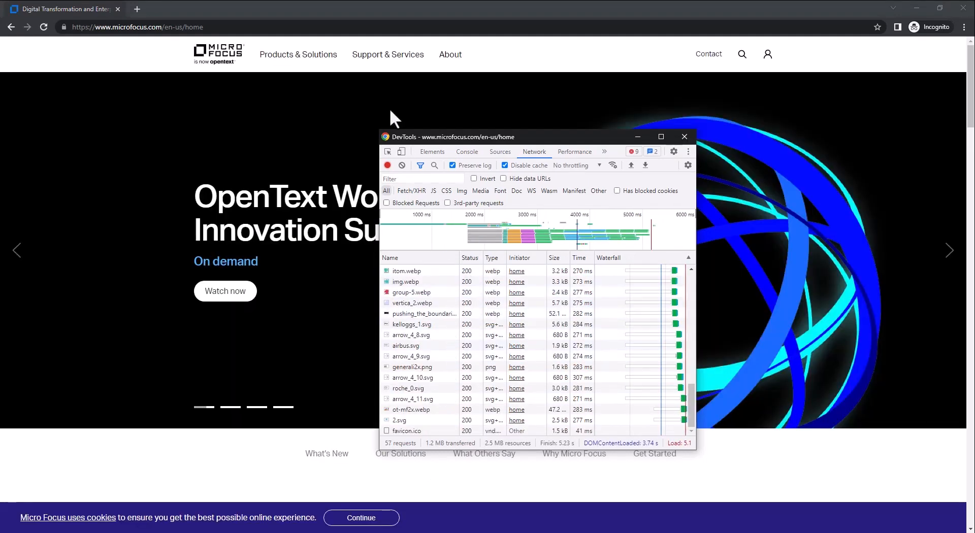
click(387, 54)
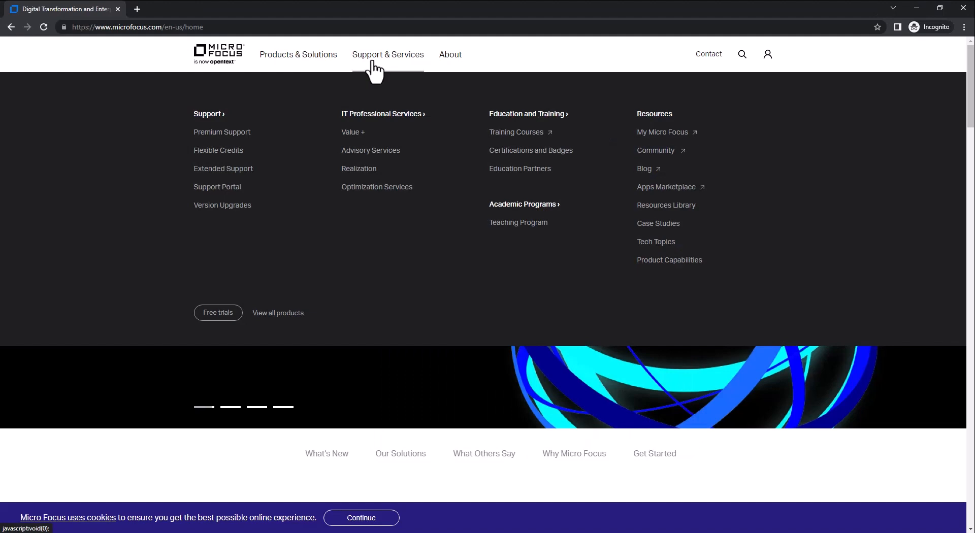
click(352, 132)
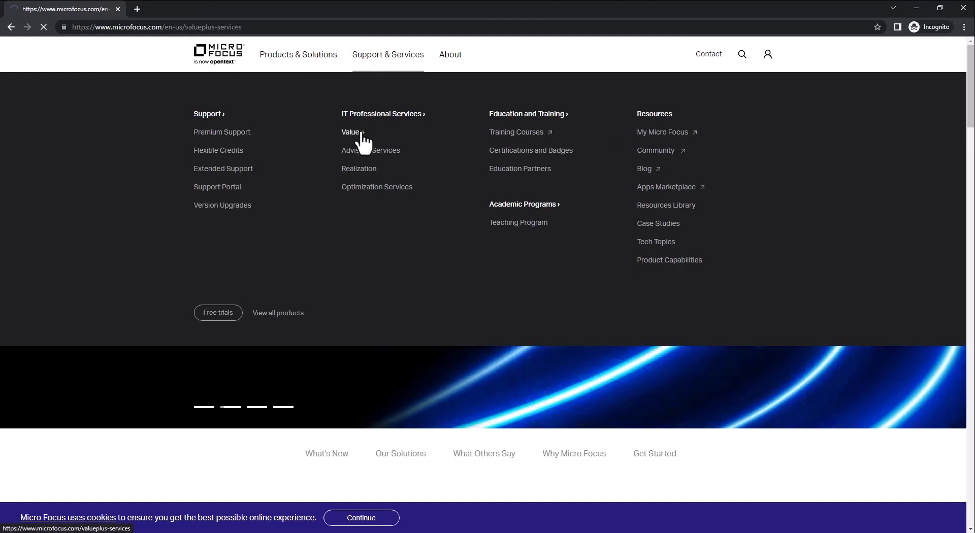
click(350, 133)
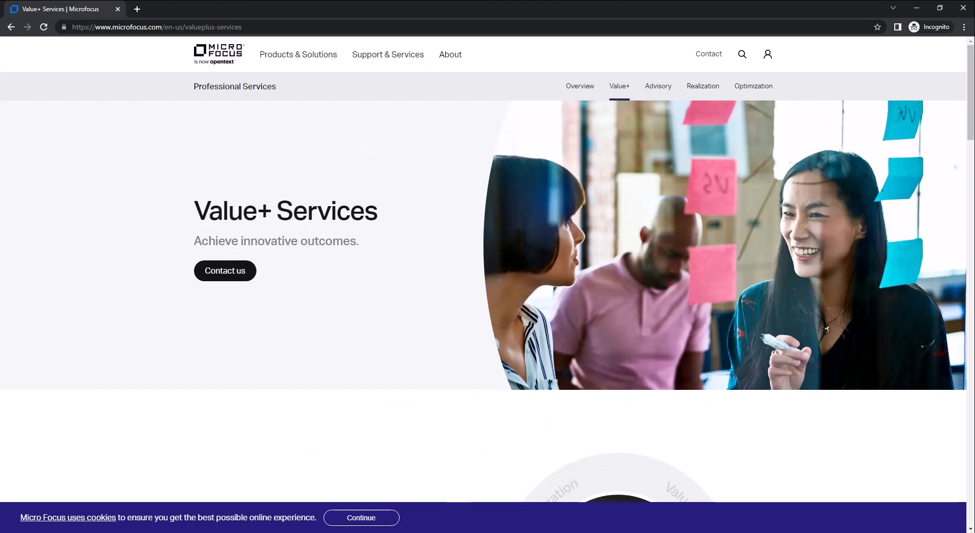
right_click(423, 335)
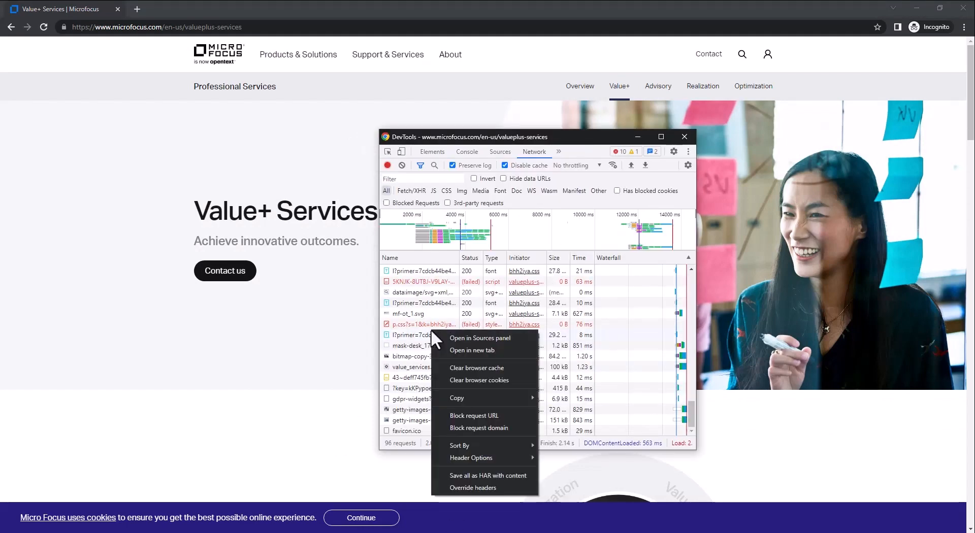
click(479, 488)
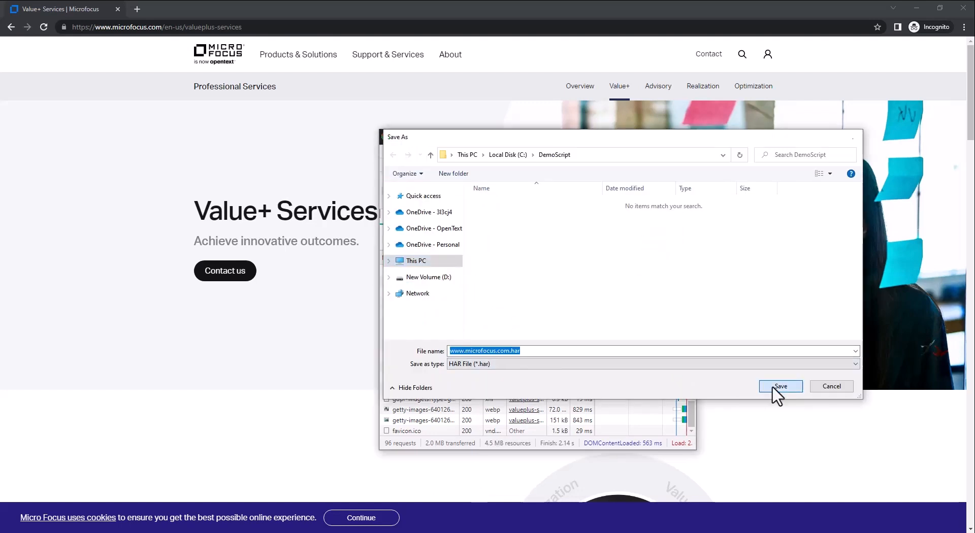
click(780, 386)
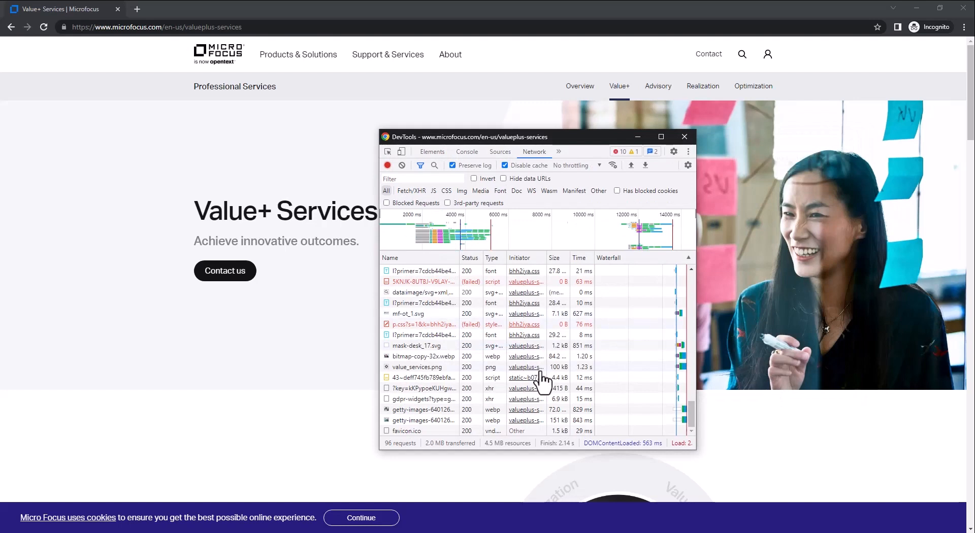
mouse_move(94, 525)
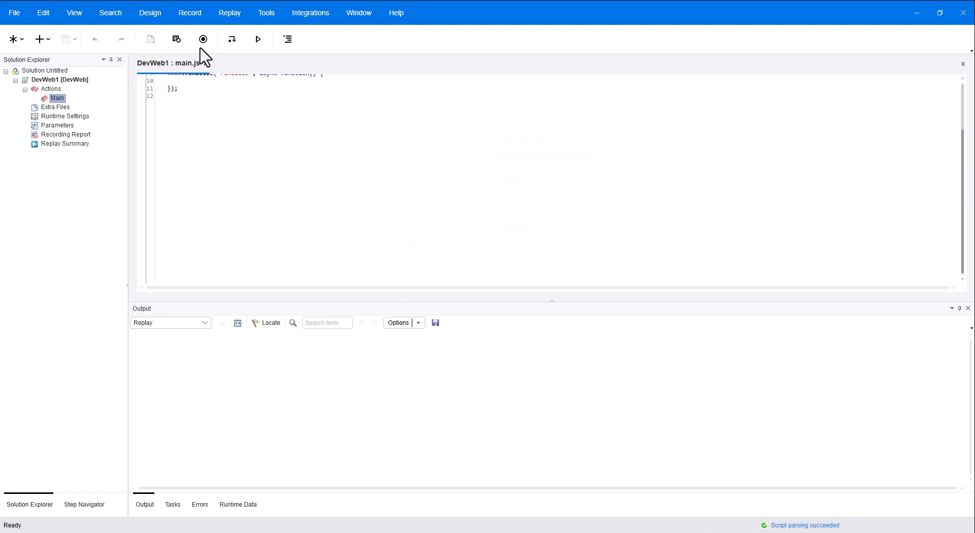
click(202, 39)
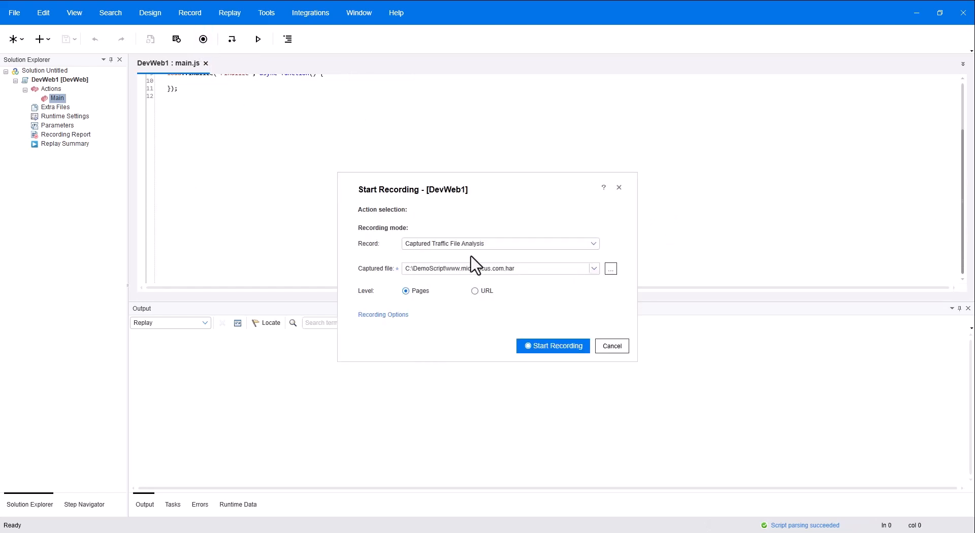
click(591, 243)
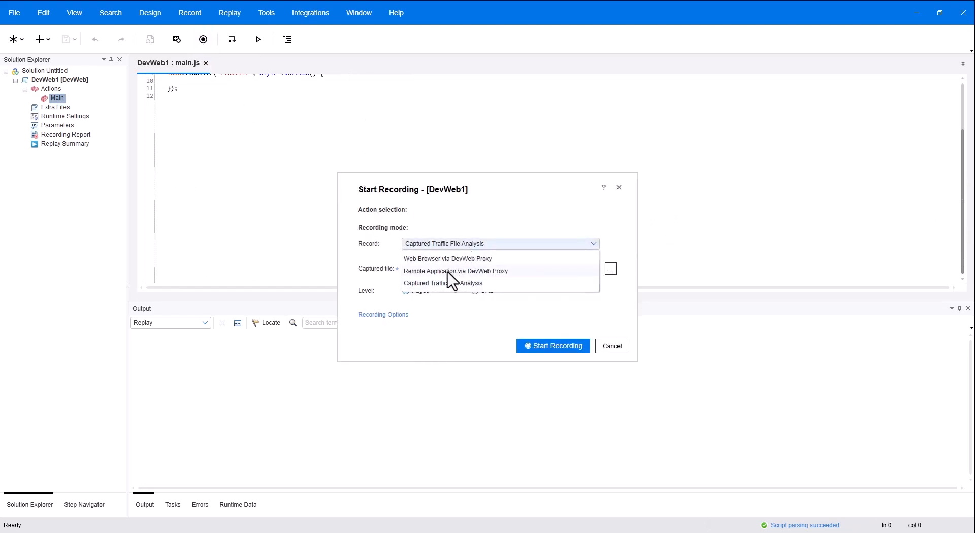
click(439, 283)
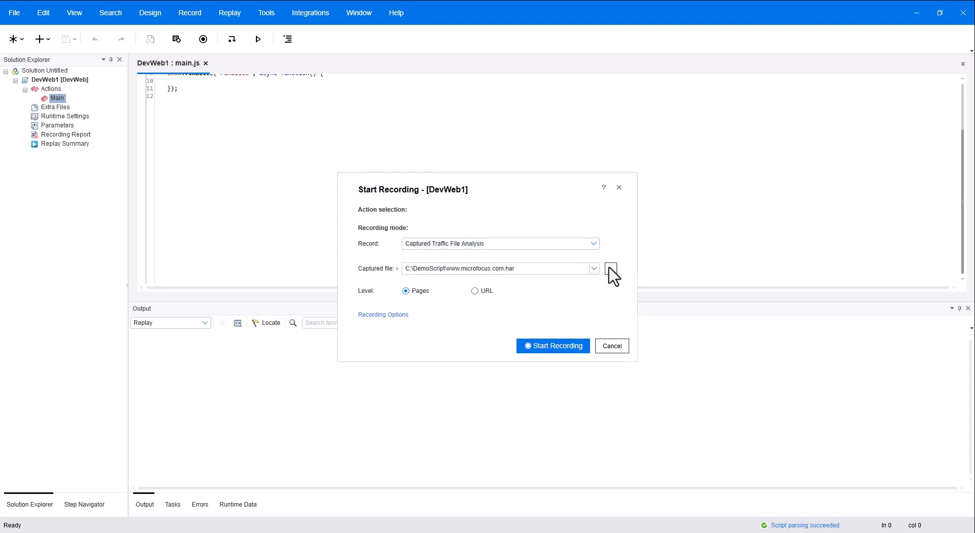
click(611, 268)
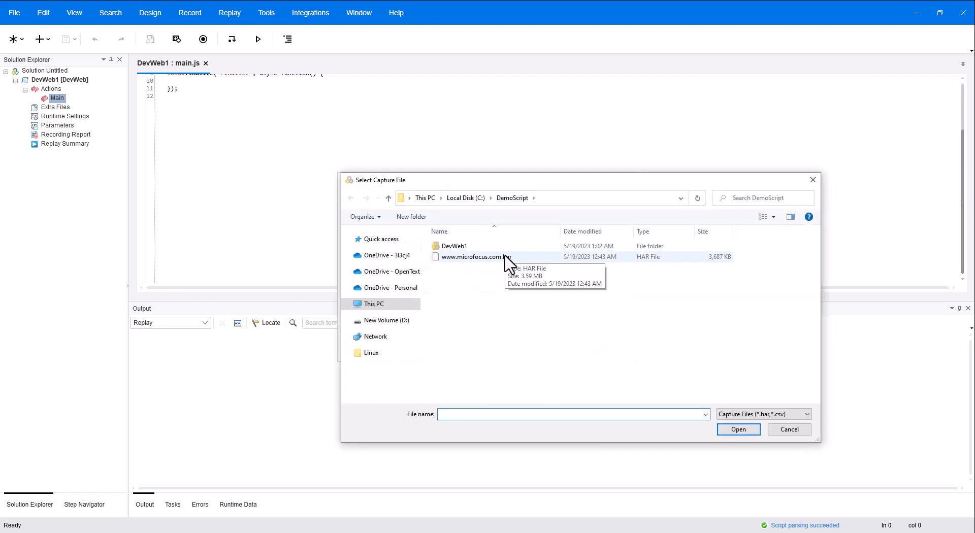
click(738, 430)
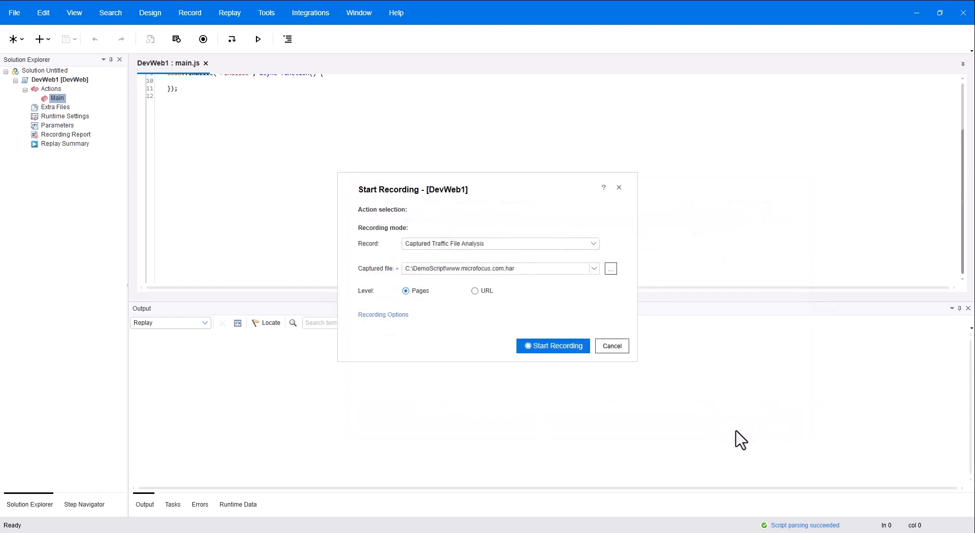
Keep script generation at Level: Pages and start generating the script.
click(475, 291)
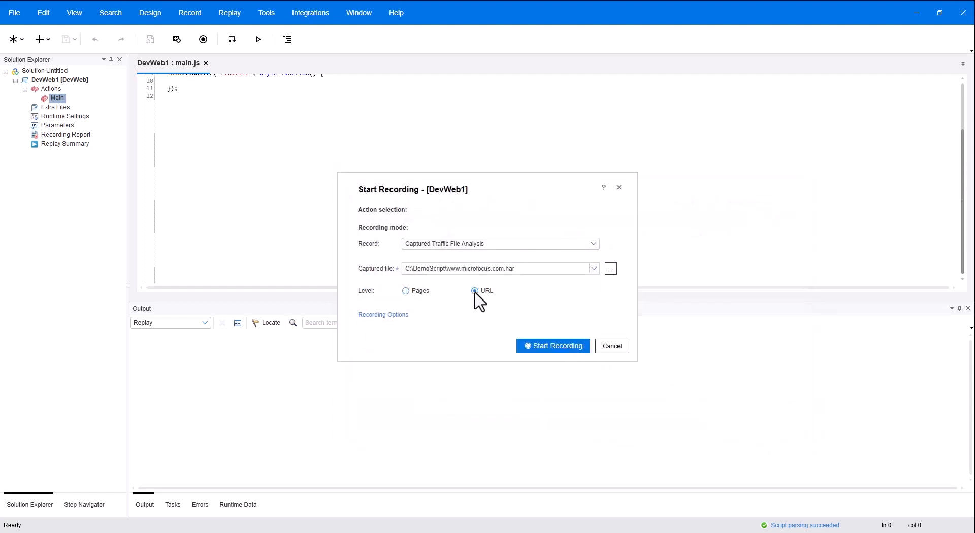
click(405, 291)
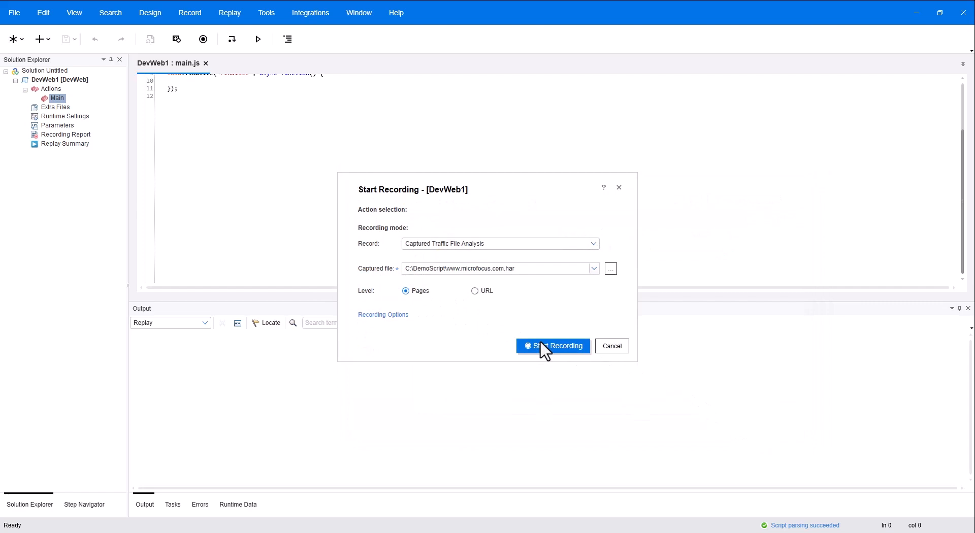
click(552, 346)
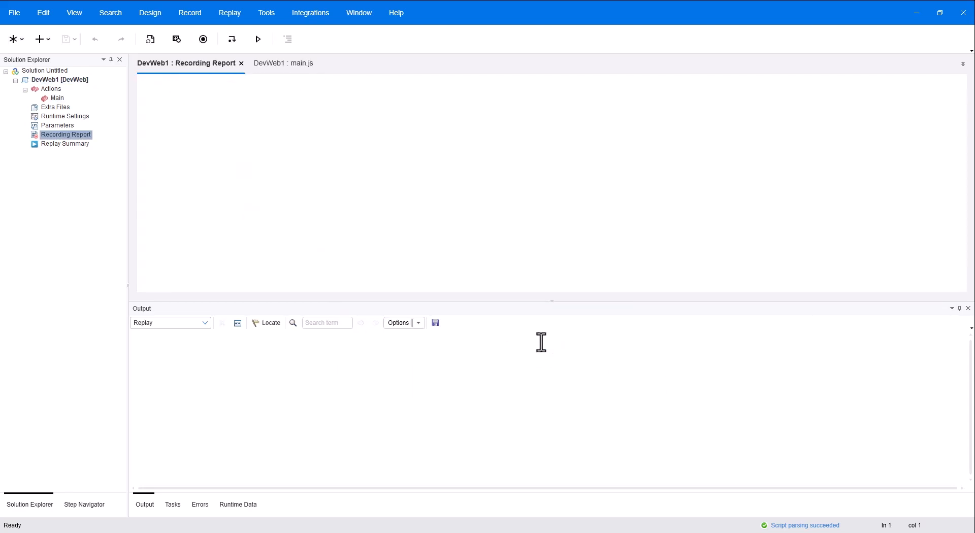
click(65, 134)
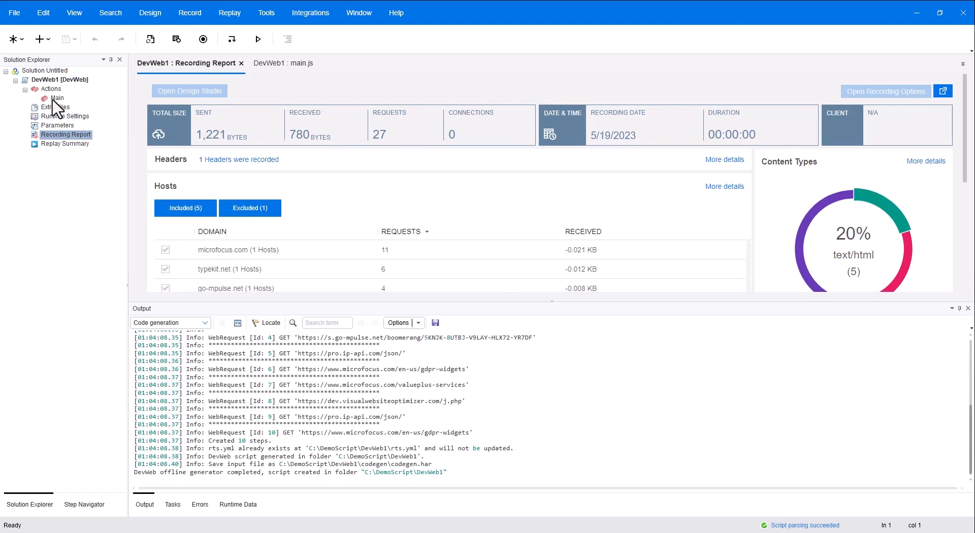
click(284, 63)
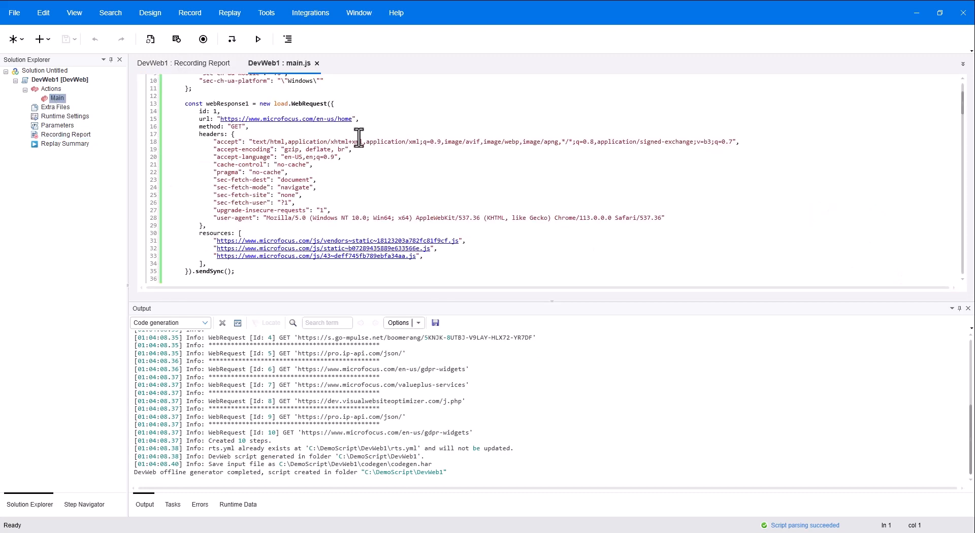
scroll(up, 3)
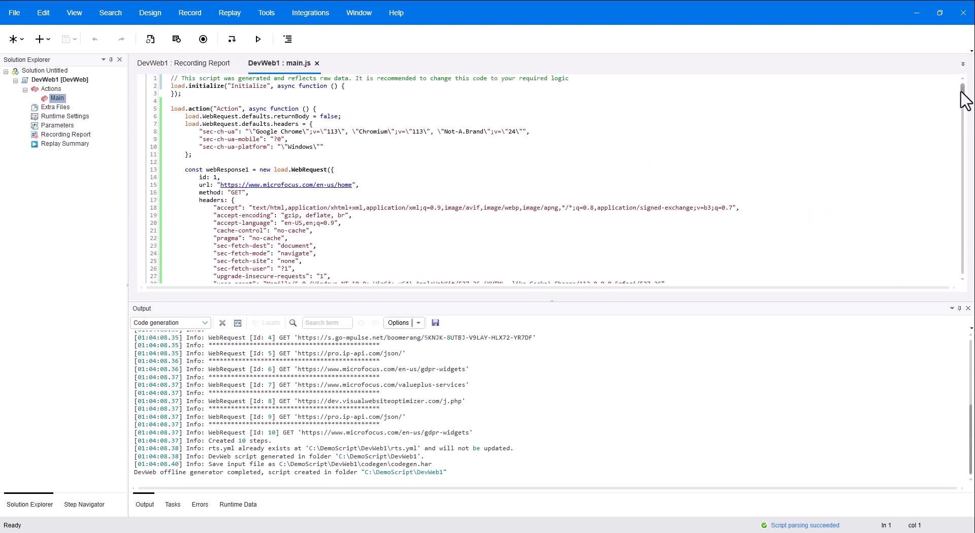
scroll(down, 3)
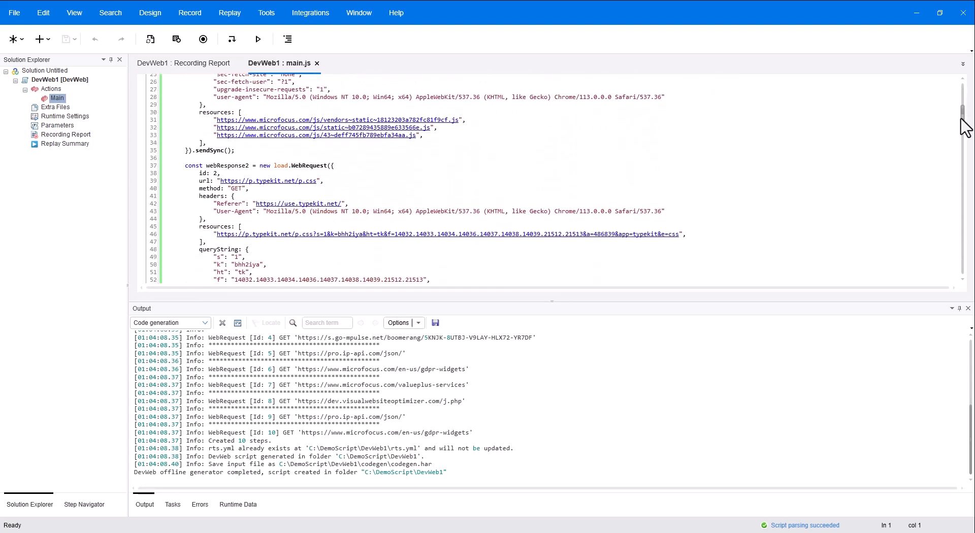
scroll(down, 3)
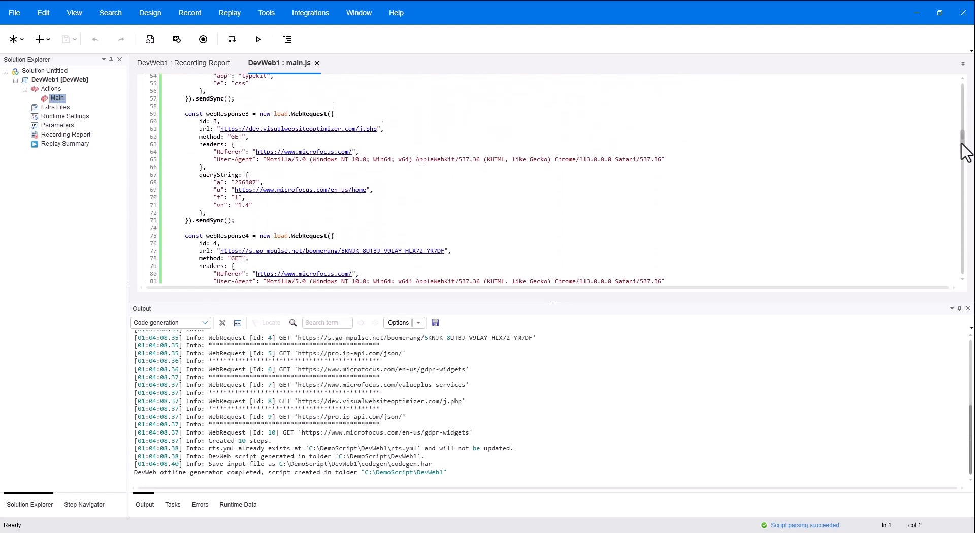
scroll(down, 3)
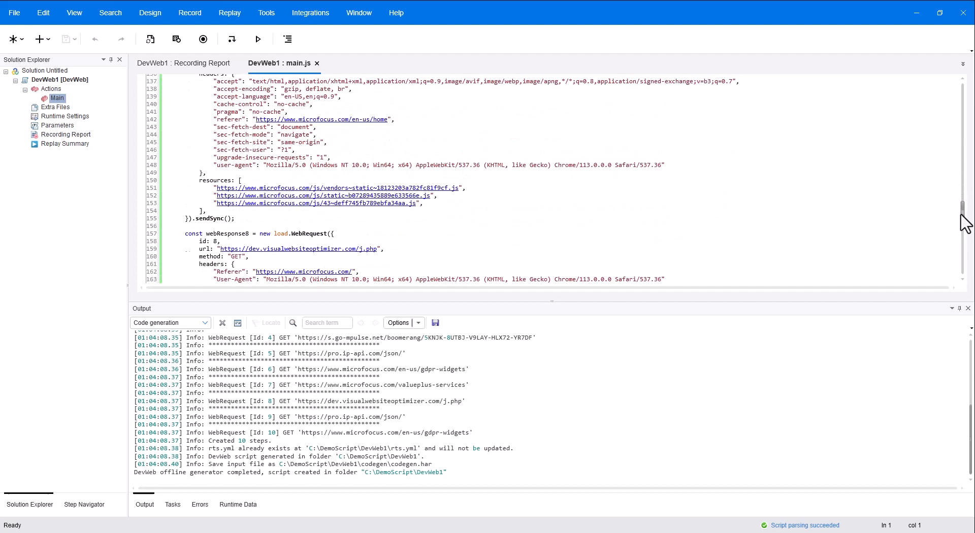
scroll(down, 3)
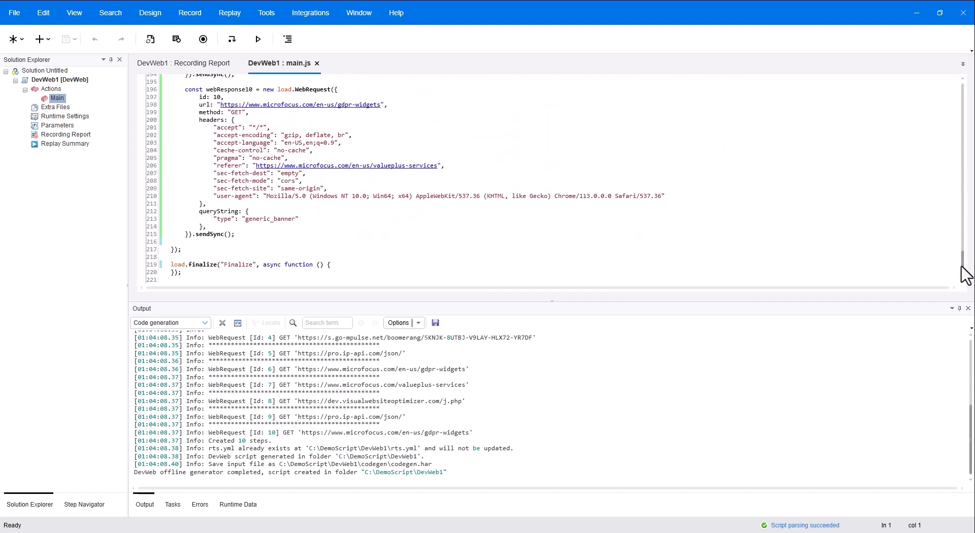
mouse_move(50, 83)
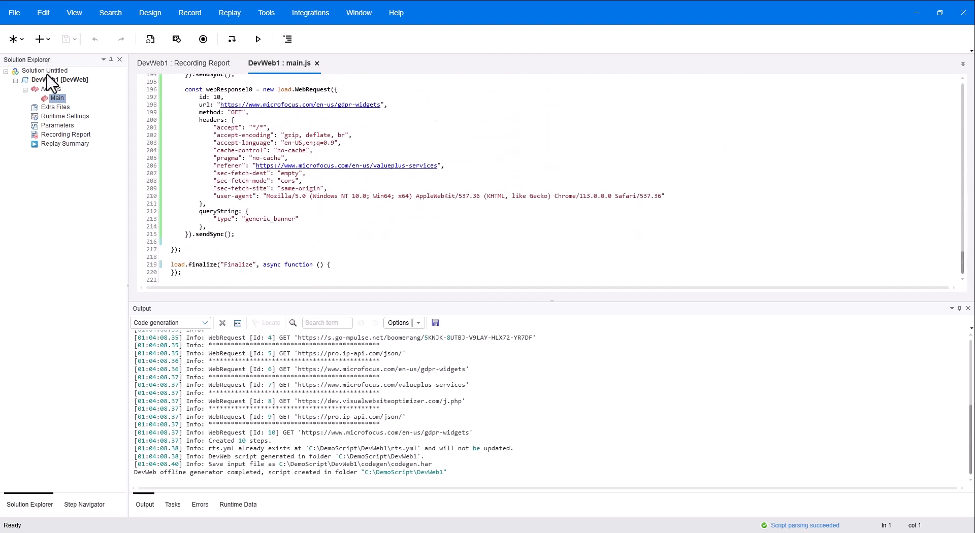
Add the Web - HTTP/HTML script WebHttpHtml1 in C:\DemoScript to Solution Untitled.
right_click(43, 70)
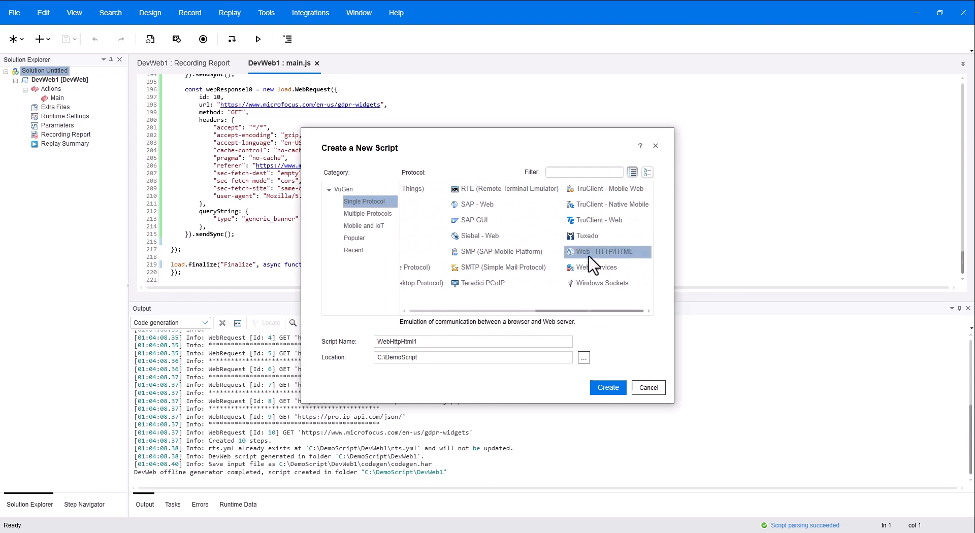
click(647, 387)
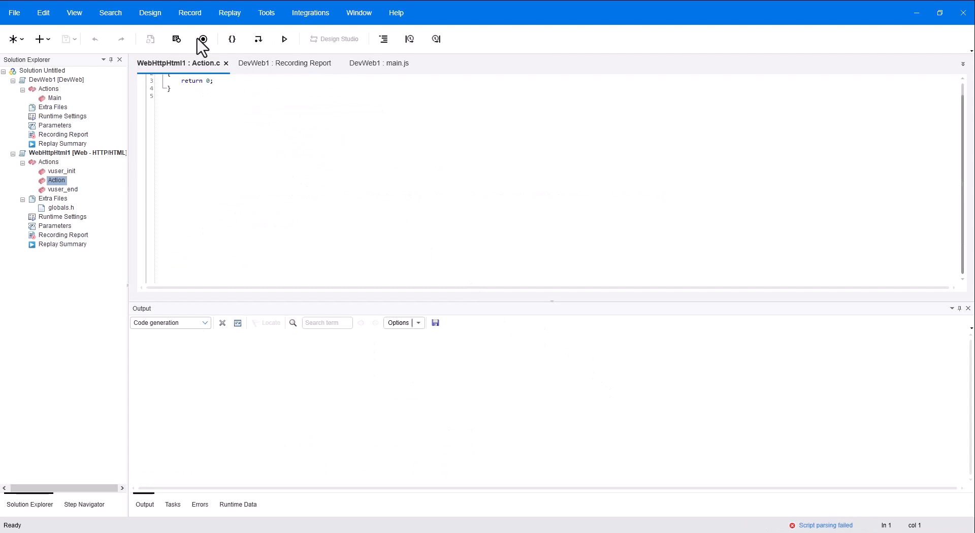
click(203, 39)
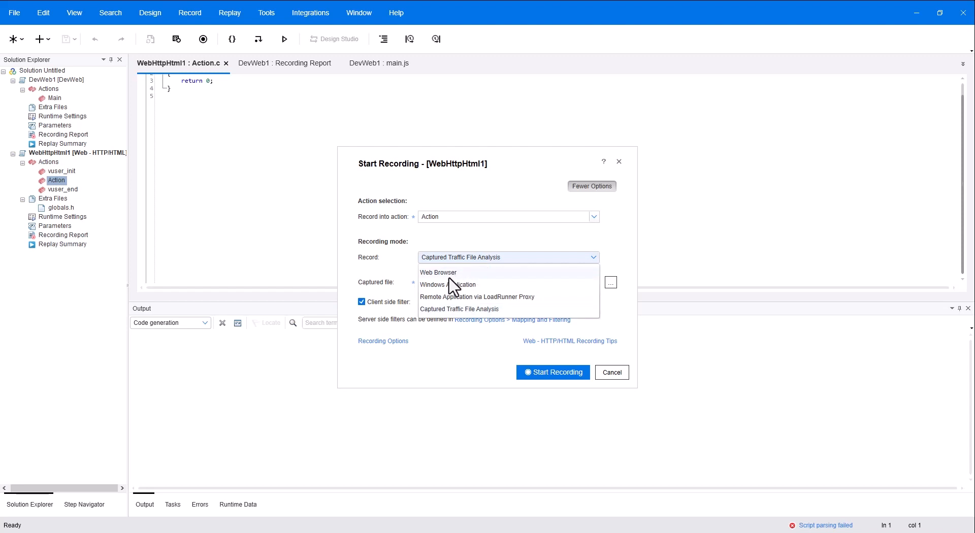
click(459, 309)
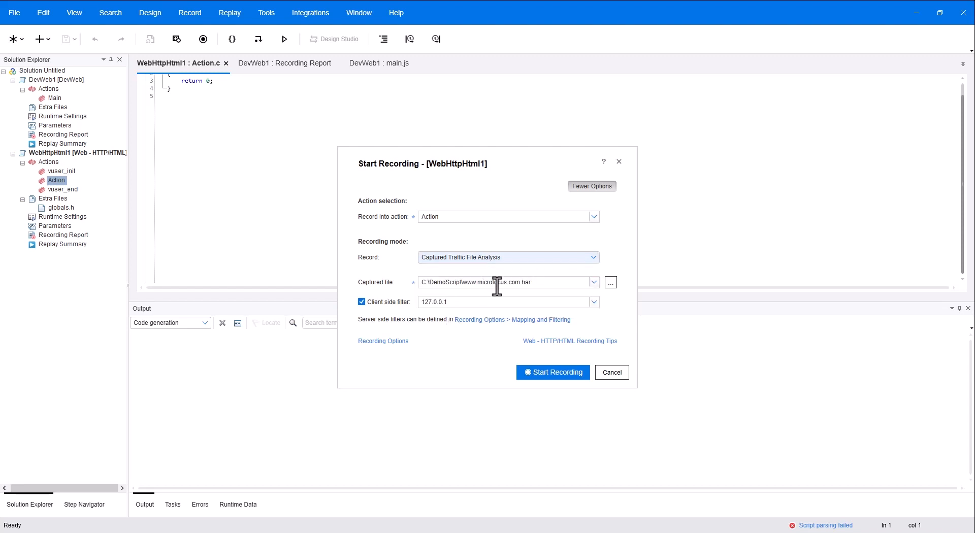
mouse_move(443, 266)
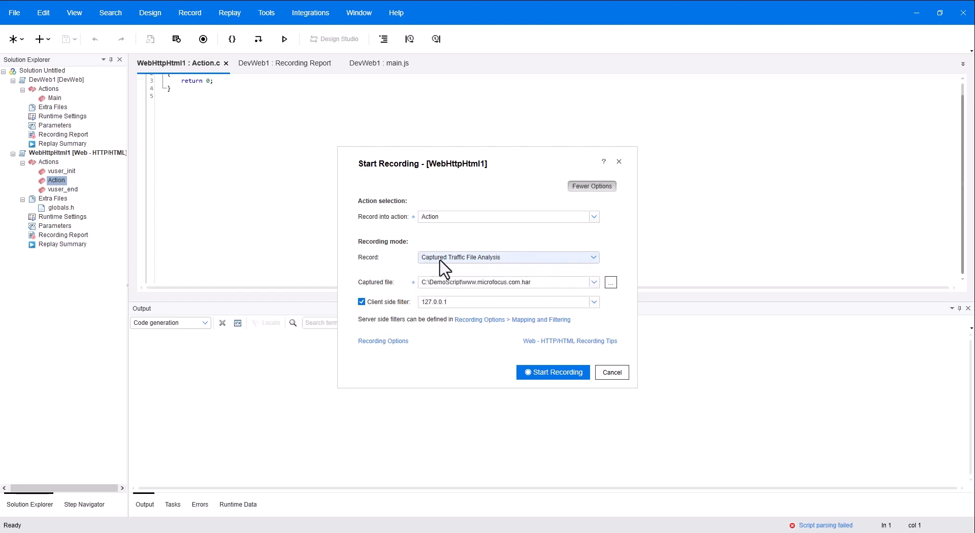
click(610, 283)
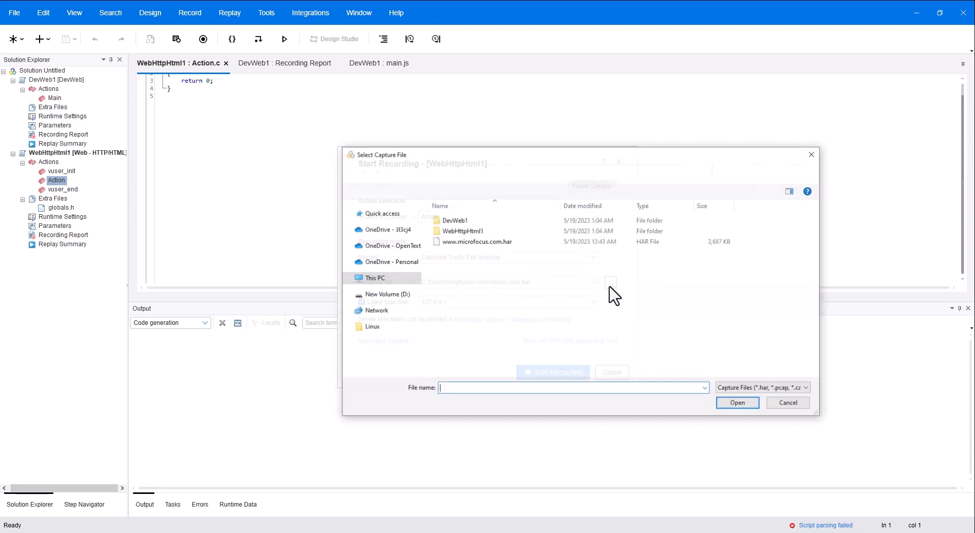
click(477, 241)
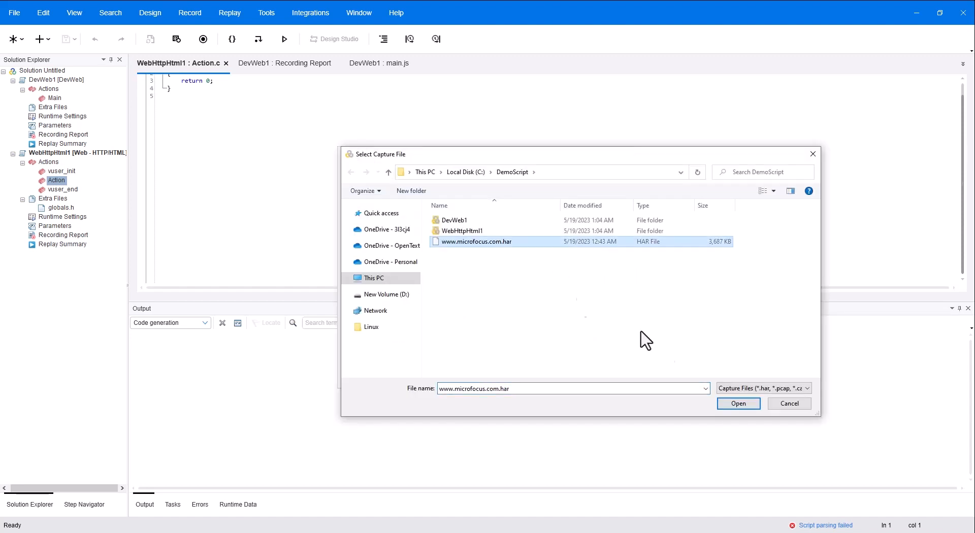
click(737, 403)
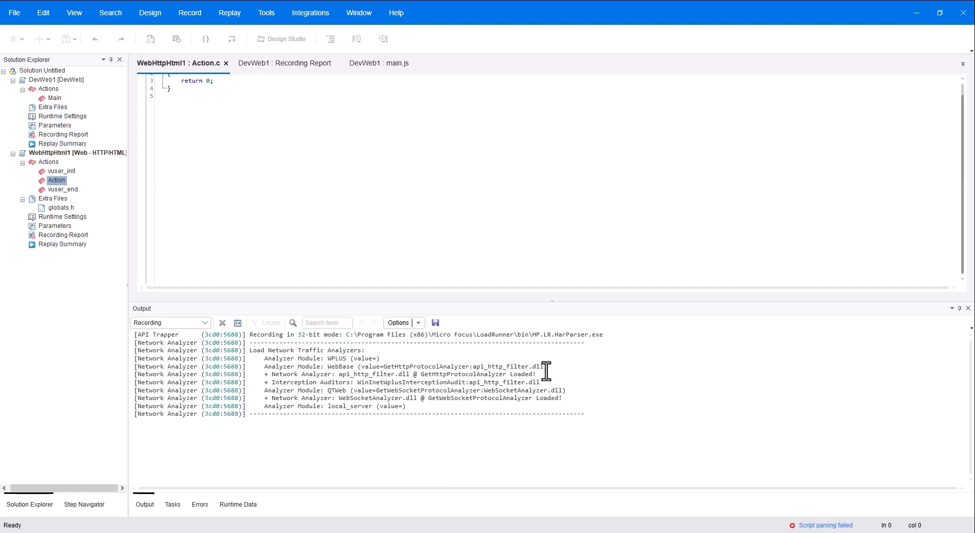
Scroll the Recording output log as VuGen analyzes the HAR file's GET requests.
scroll(down, 3)
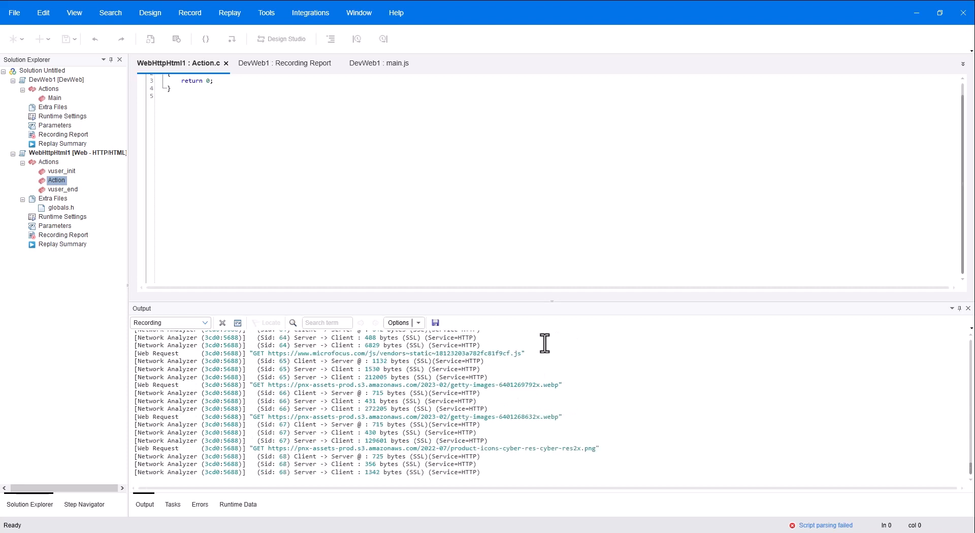
mouse_move(541, 350)
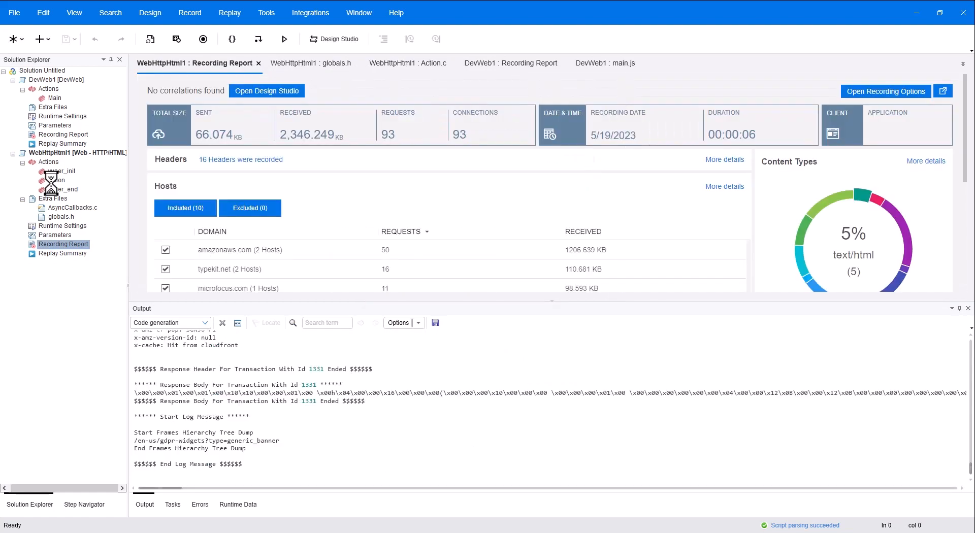
Show WebHttpHtml1's Action.c and scroll through its generated web_url steps.
click(396, 63)
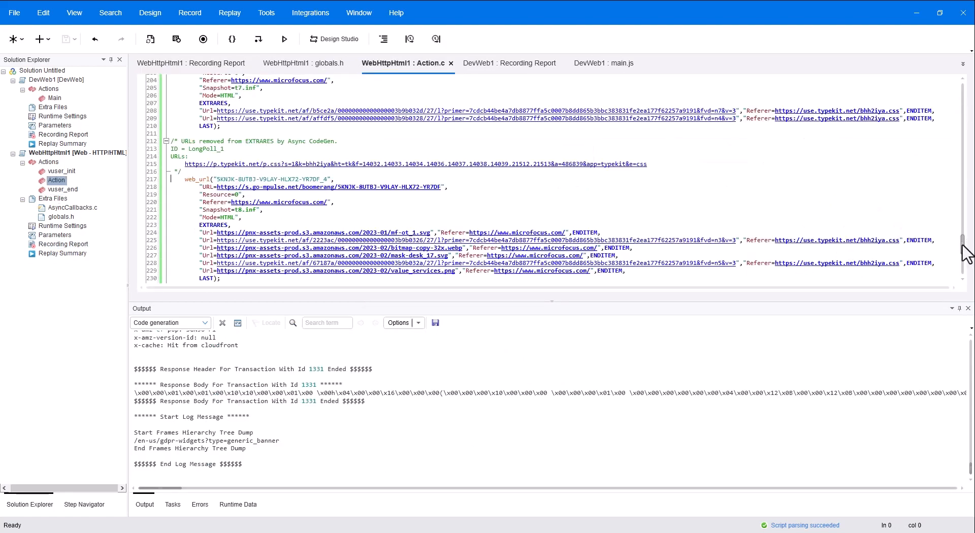
scroll(up, 3)
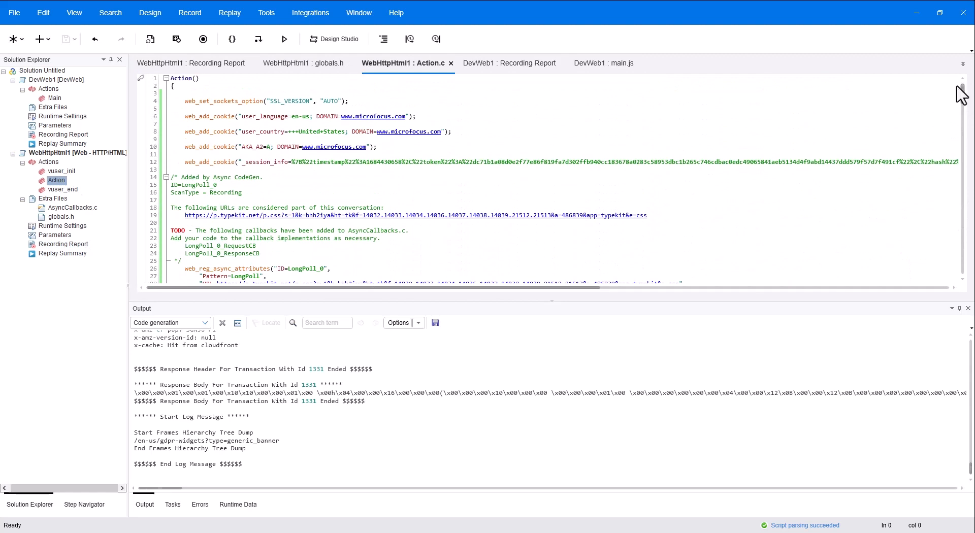